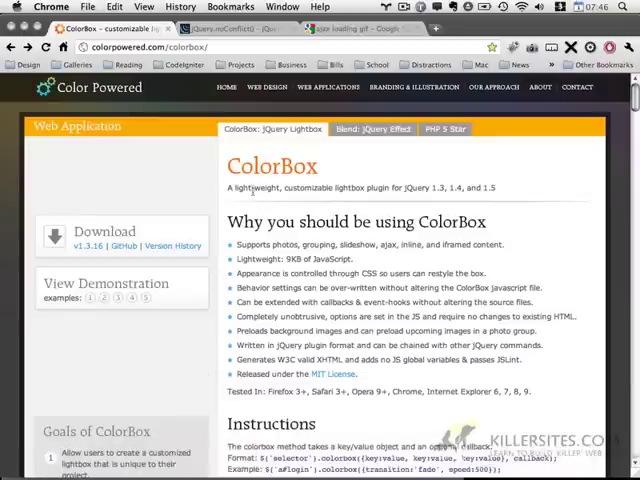
{"action": "mouse_move", "coordinate": [280, 147]}
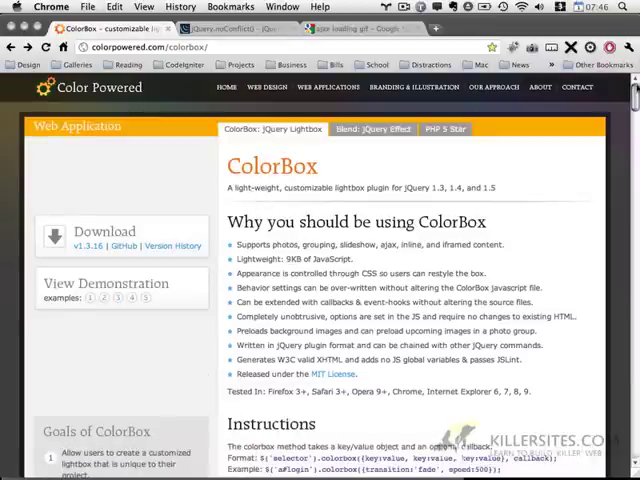
- Browse the ColorBox demonstration examples, viewing an elastic-transition grouped photo
{"action": "scroll", "scroll_direction": "down", "scroll_amount": 3}
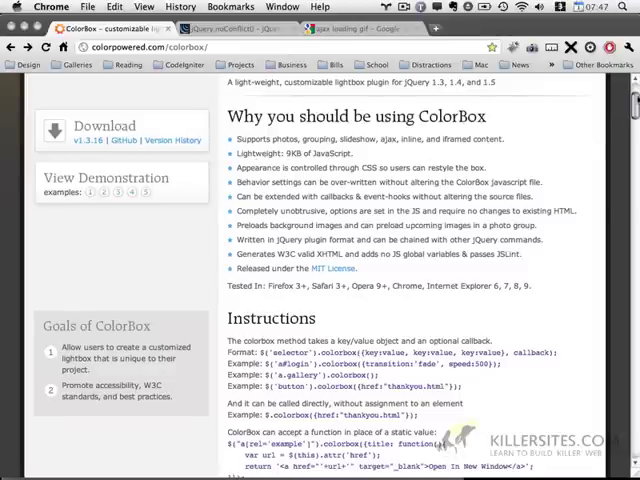
{"action": "scroll", "scroll_direction": "down", "scroll_amount": 3}
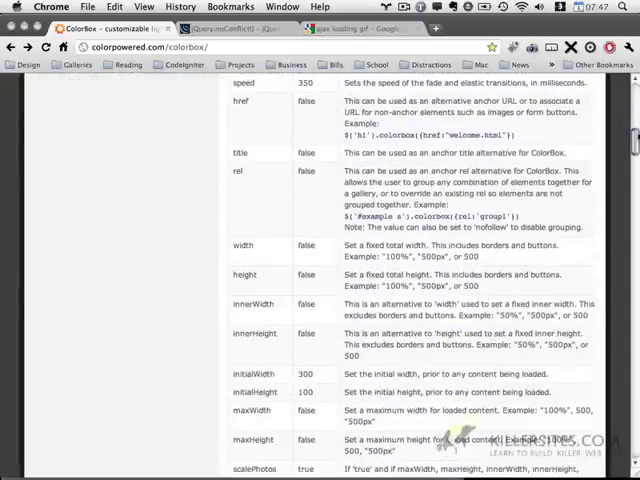
{"action": "scroll", "scroll_direction": "up", "scroll_amount": 3}
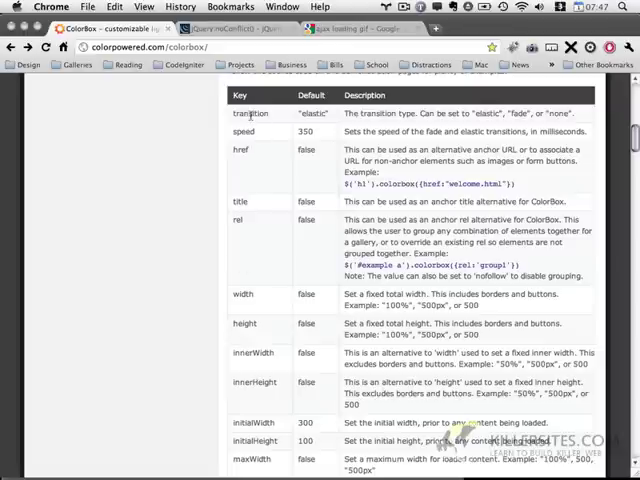
{"action": "mouse_move", "coordinate": [265, 152]}
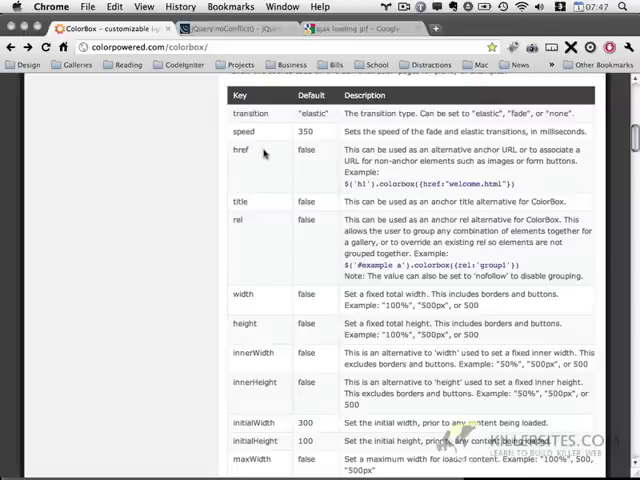
{"action": "mouse_move", "coordinate": [407, 160]}
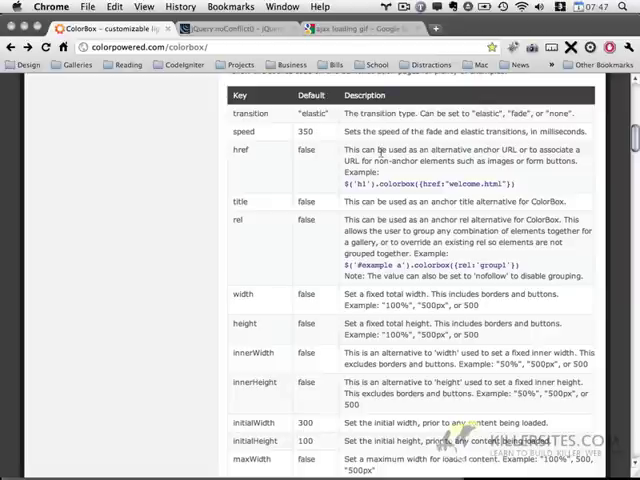
{"action": "scroll", "scroll_direction": "down", "scroll_amount": 3}
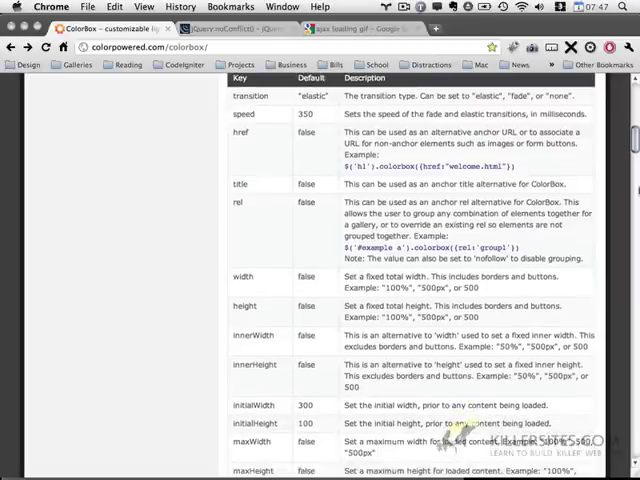
{"action": "scroll", "scroll_direction": "down", "scroll_amount": 3}
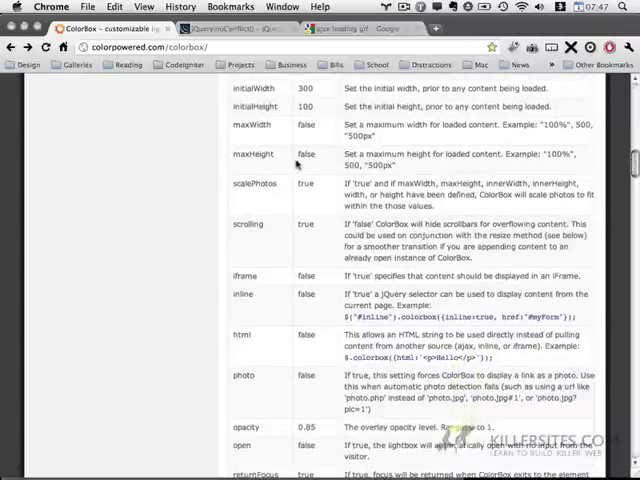
{"action": "mouse_move", "coordinate": [284, 131]}
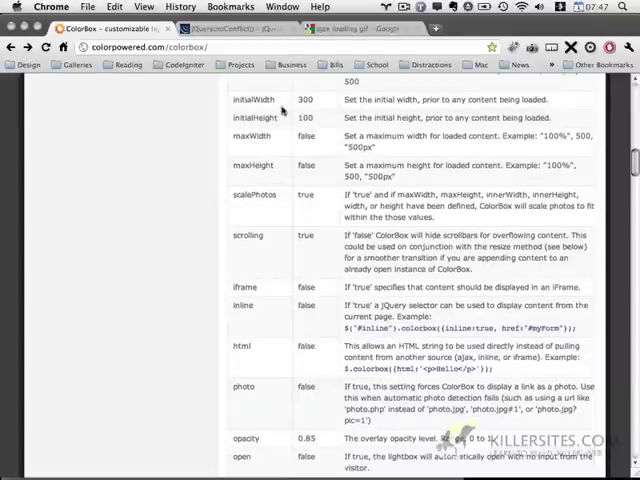
{"action": "mouse_move", "coordinate": [266, 246]}
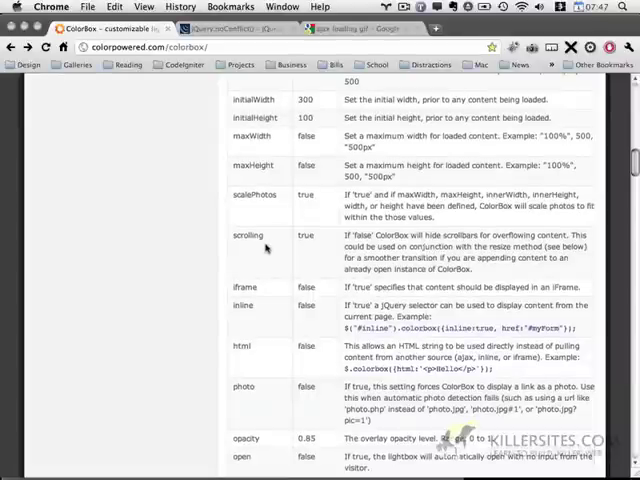
{"action": "scroll", "scroll_direction": "down", "scroll_amount": 3}
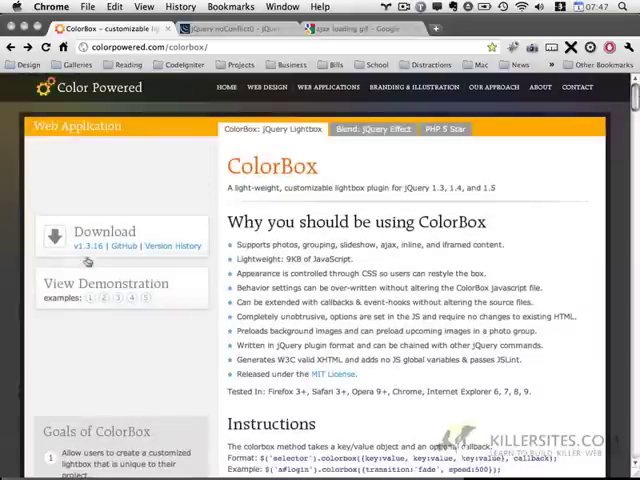
{"action": "left_click", "coordinate": [101, 283]}
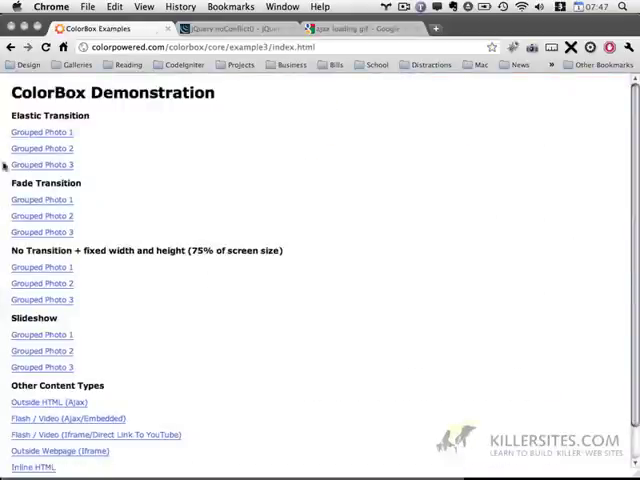
{"action": "left_click", "coordinate": [40, 131]}
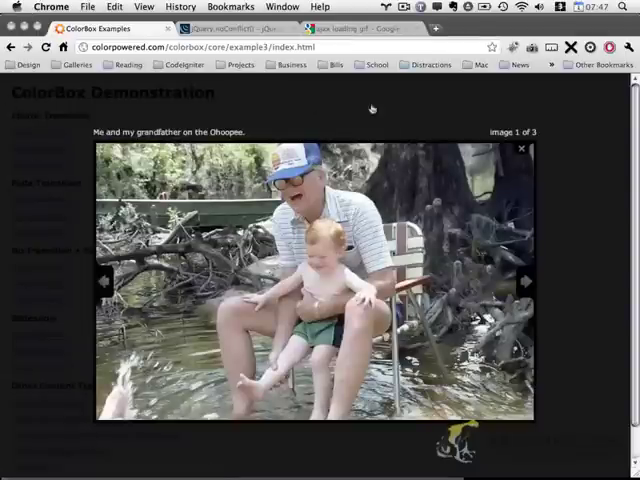
{"action": "mouse_move", "coordinate": [579, 297]}
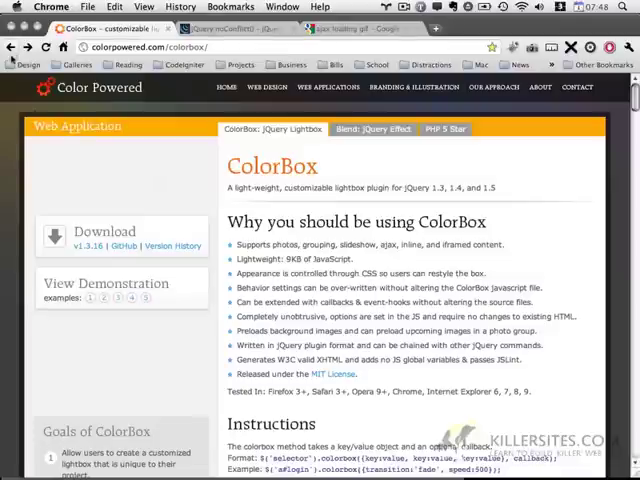
{"action": "scroll", "scroll_direction": "down", "scroll_amount": 3}
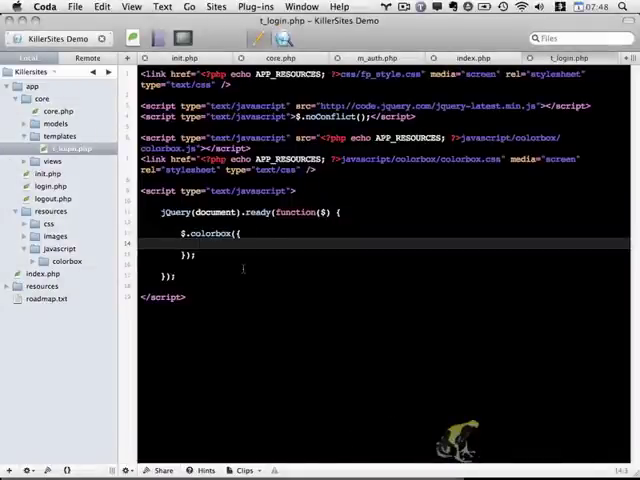
- Give the colorbox call a 'fade' transition and a '50px' initial size
{"action": "type", "text": "transition"}
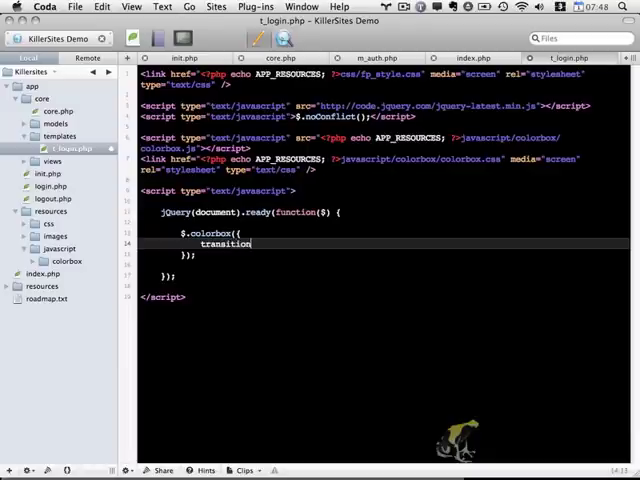
{"action": "type", "text": ": '"}
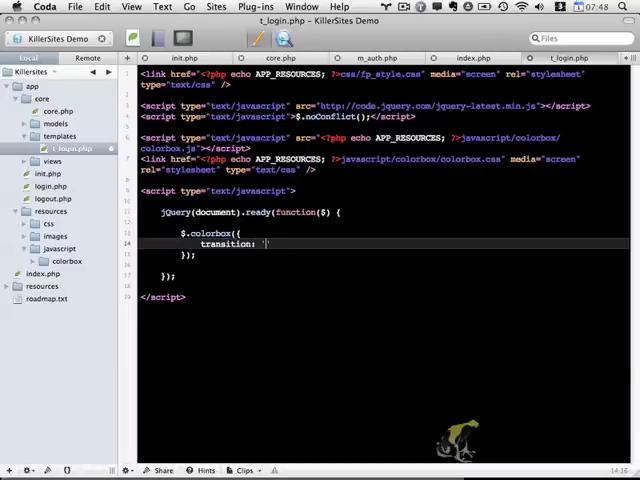
{"action": "type", "text": "fade',"}
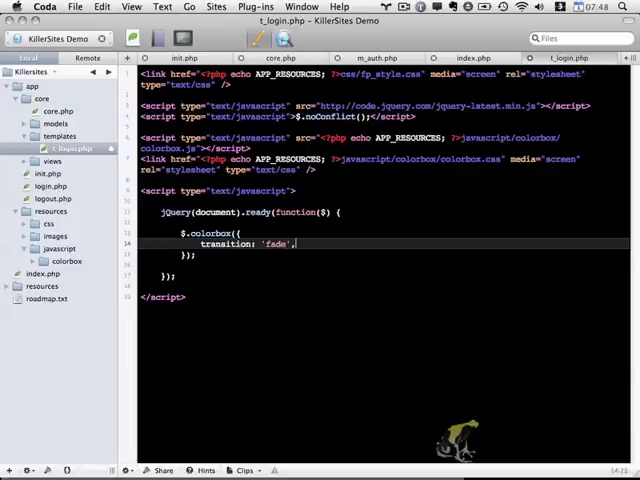
{"action": "key", "text": "Return"}
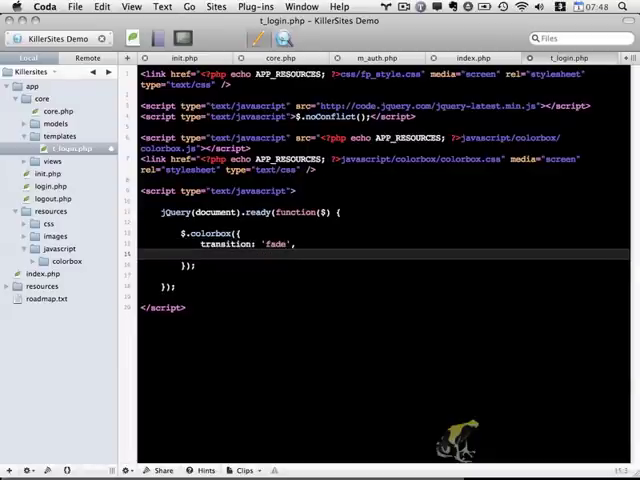
{"action": "type", "text": "initialWidth: '"}
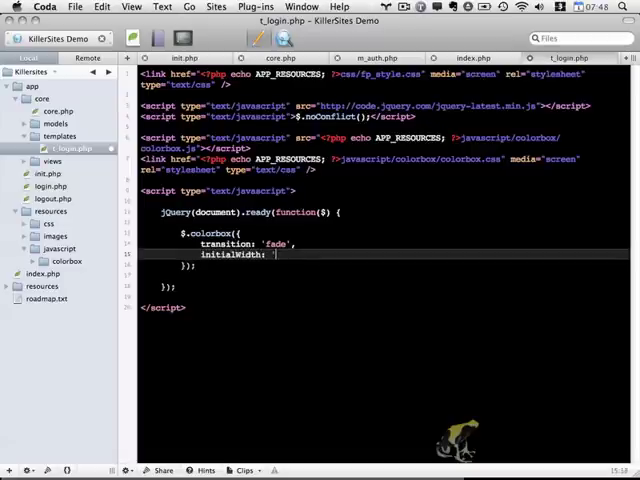
{"action": "type", "text": "50"}
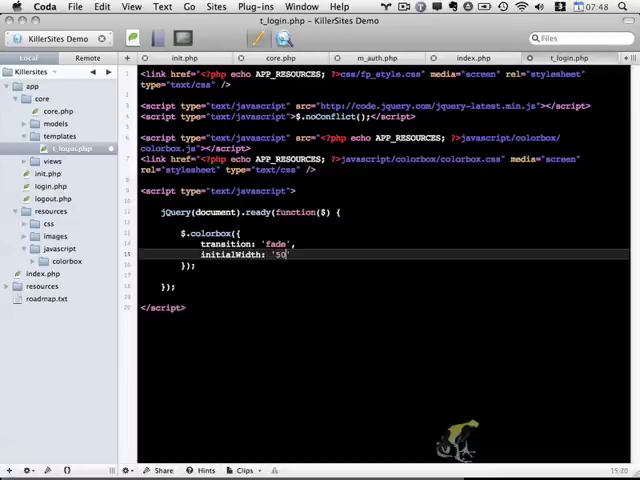
{"action": "type", "text": "px'"}
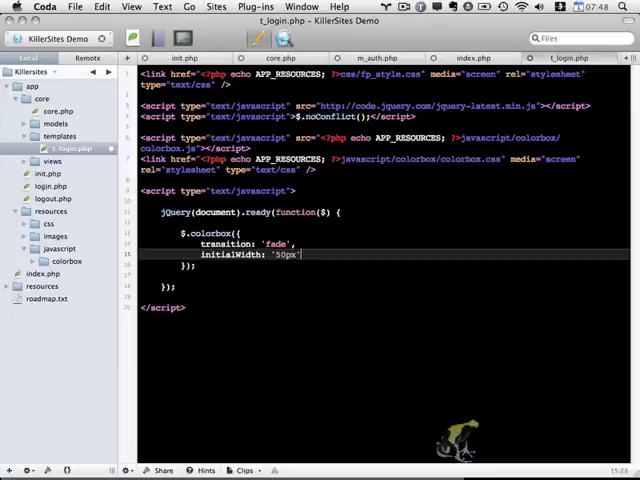
{"action": "type", "text": "initialHeight: '50px'"}
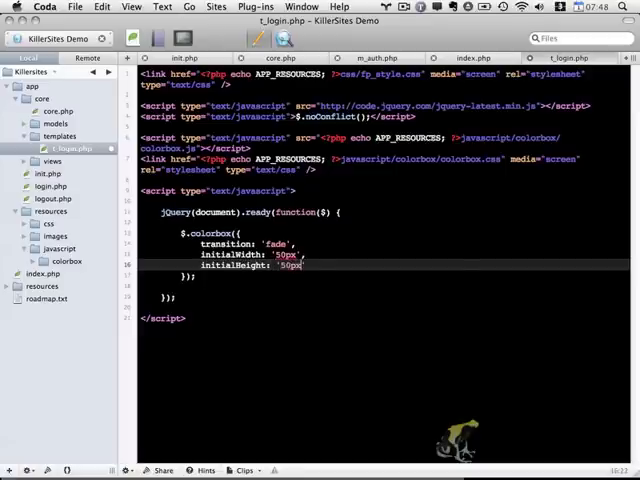
- Add scrolling: false, an opacity, and href SITE_PATH plus app/login.php
{"action": "key", "text": "Return"}
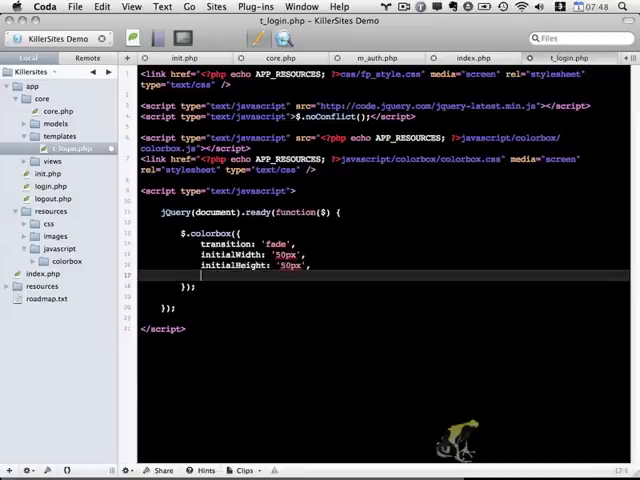
{"action": "type", "text": "scrolling:"}
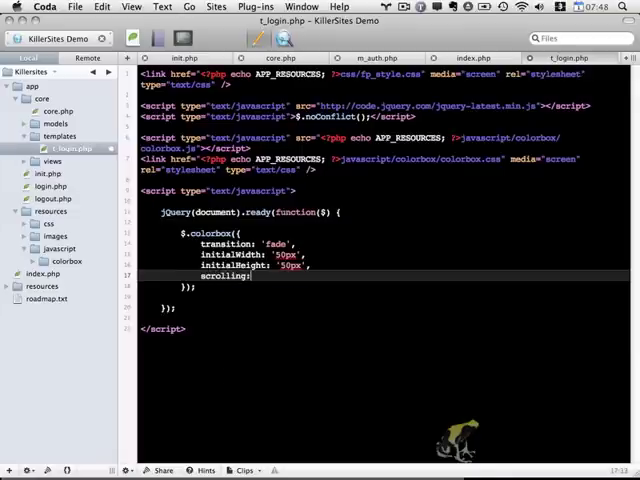
{"action": "type", "text": "false,"}
{"action": "type", "text": "opacit"}
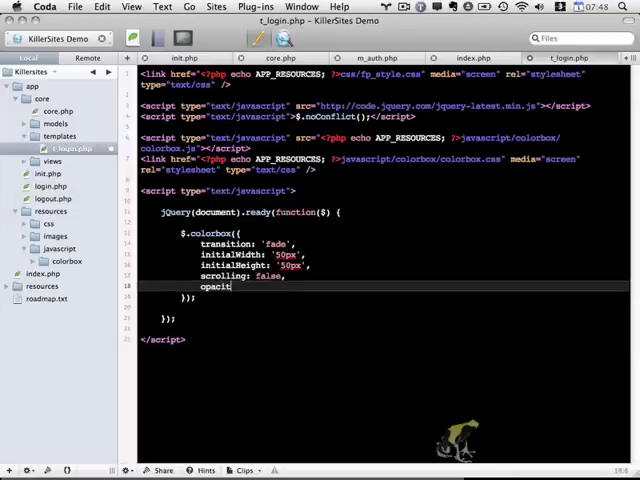
{"action": "type", "text": ":"}
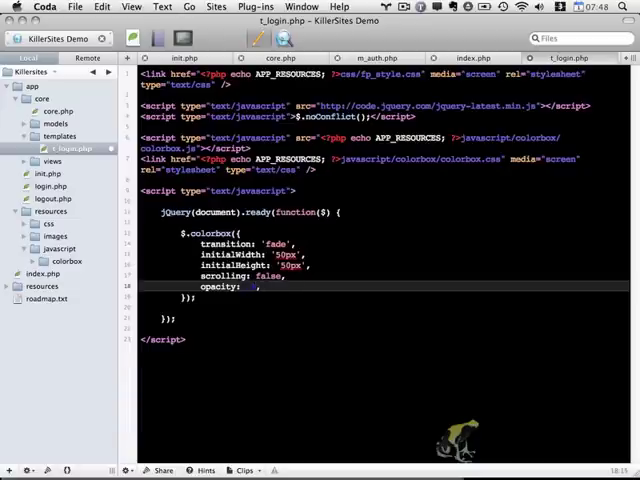
{"action": "type", "text": "href: '<?php echo SITE_PATH; ?>"}
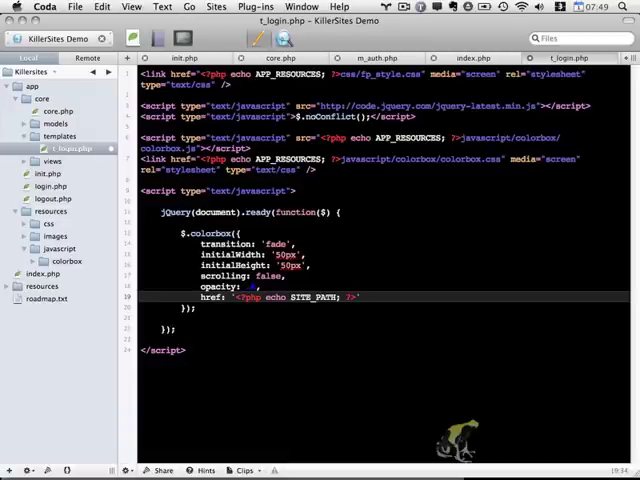
{"action": "type", "text": "app/"}
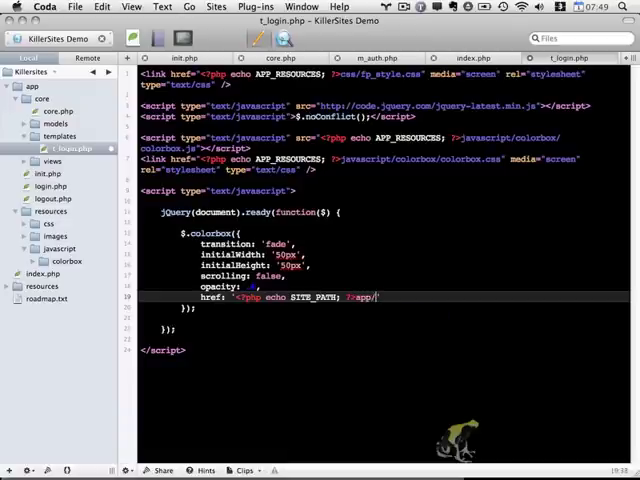
{"action": "type", "text": "login.php"}
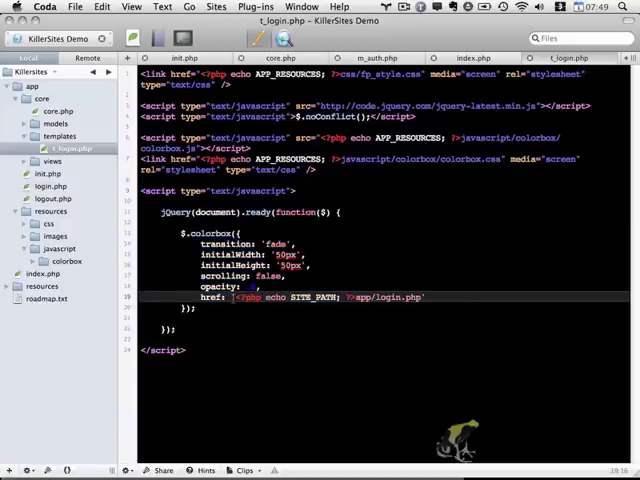
{"action": "double_click", "coordinate": [290, 297]}
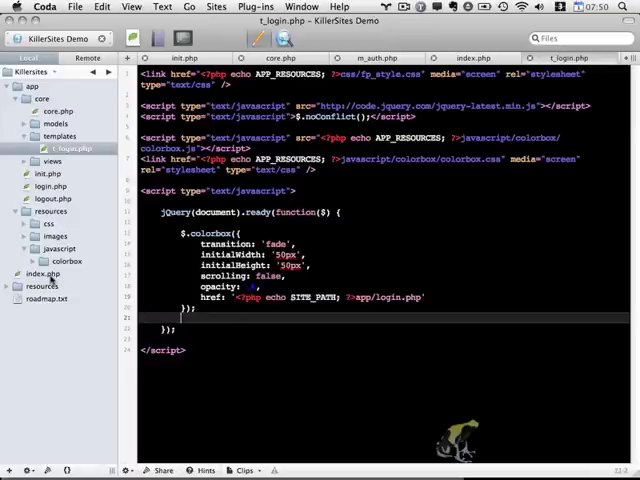
- Preview index.php's login page with its include errors, then expand views to v_login.php
{"action": "left_click", "coordinate": [288, 38]}
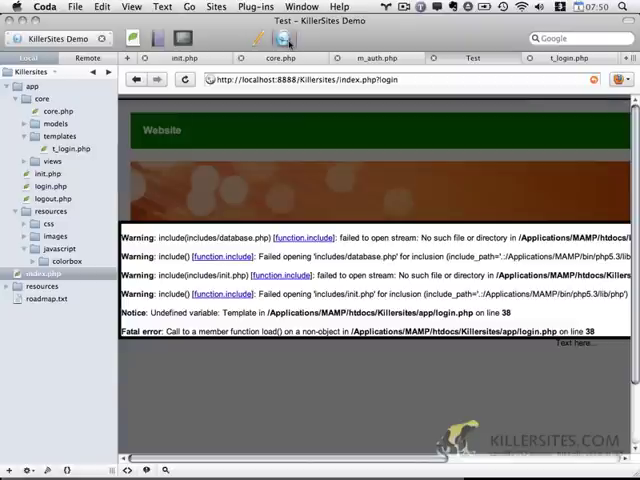
{"action": "left_click", "coordinate": [300, 80]}
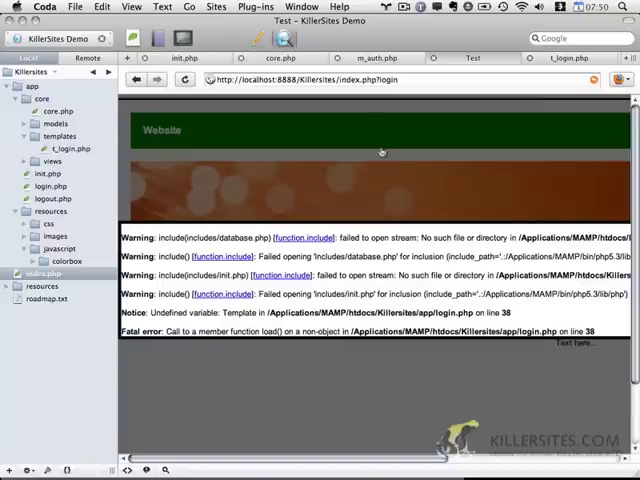
{"action": "left_click", "coordinate": [395, 80]}
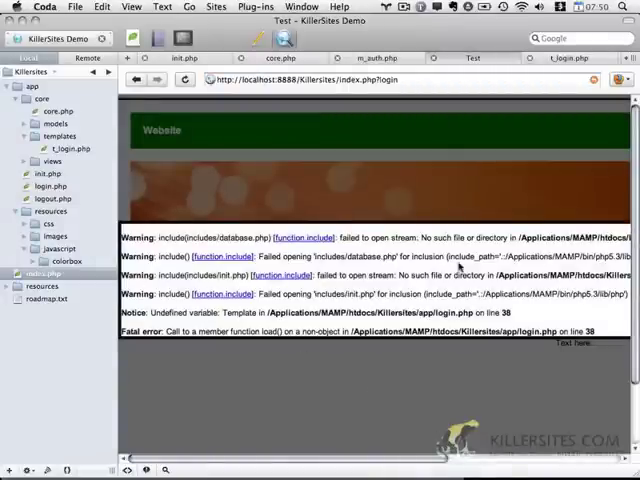
{"action": "left_click", "coordinate": [418, 80]}
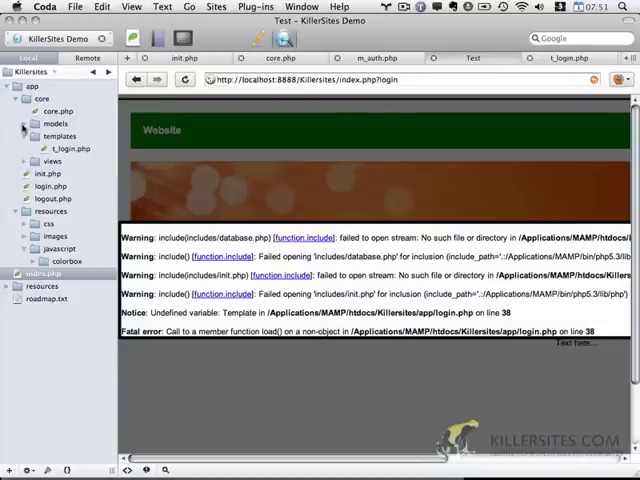
{"action": "left_click", "coordinate": [23, 161]}
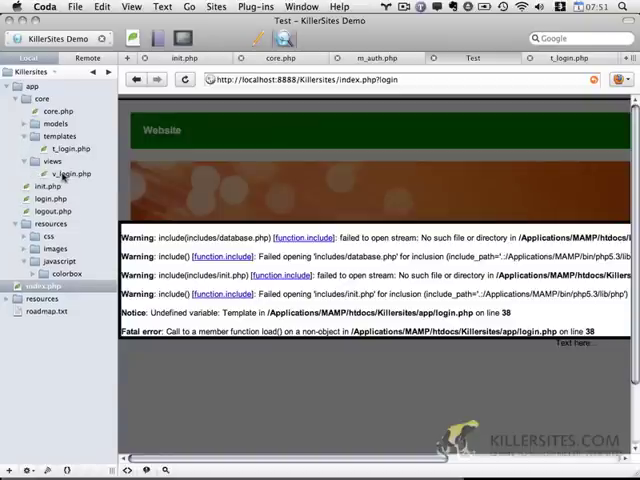
{"action": "left_click", "coordinate": [49, 198]}
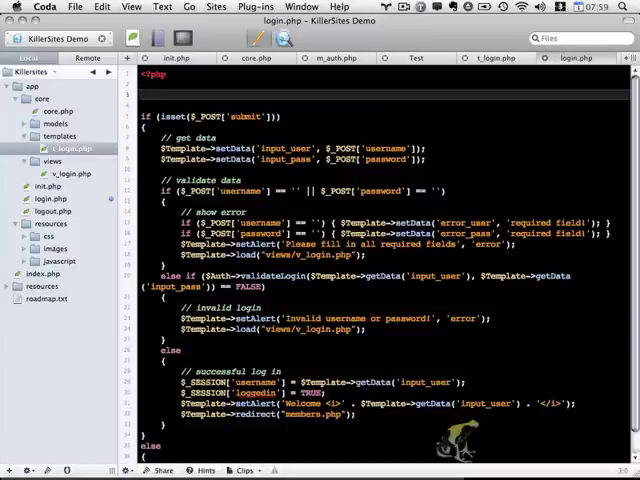
- Add include("init.php"); at the top of app/login.php
{"action": "type", "text": "include()"}
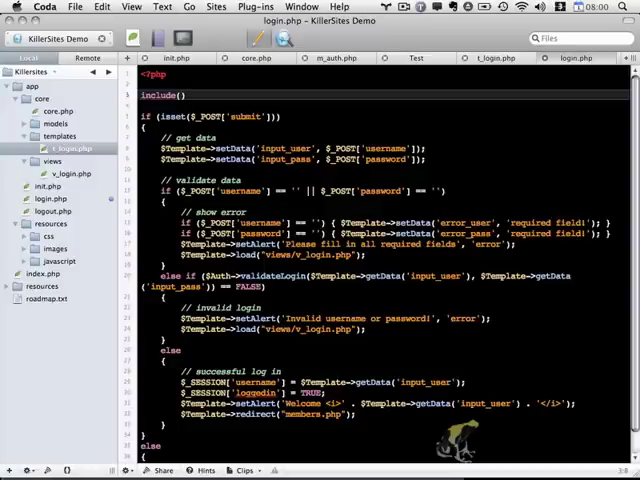
{"action": "type", "text": "init.php\""}
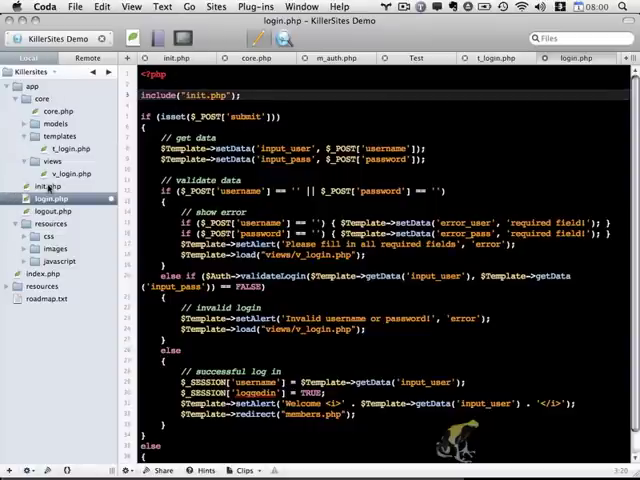
{"action": "left_click", "coordinate": [51, 198]}
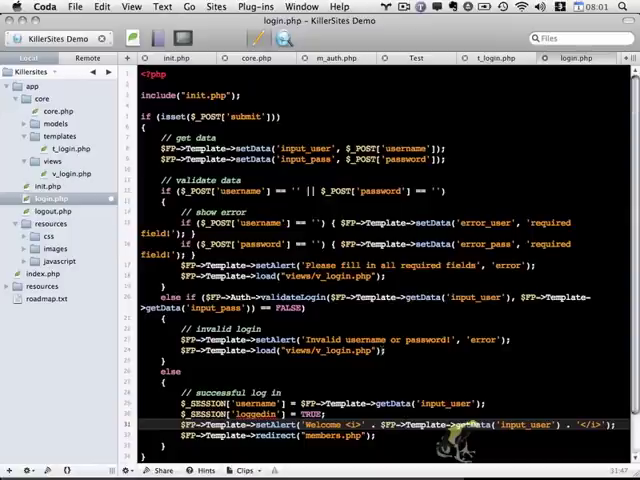
- Load login.php's views from APP_PATH . 'core/views/' paths such as v_loggingin.php
{"action": "scroll", "scroll_direction": "down", "scroll_amount": 3}
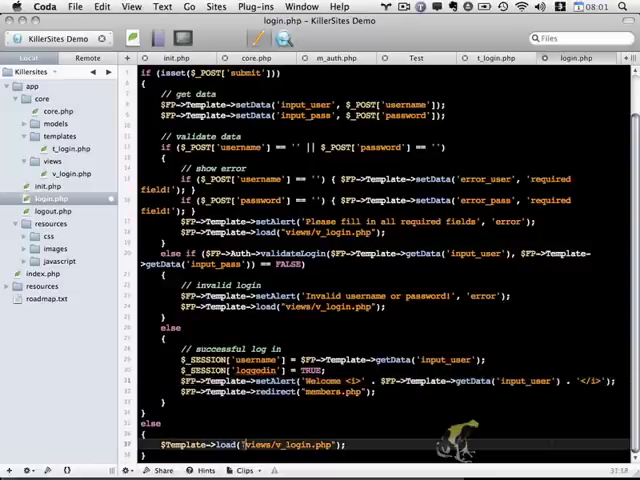
{"action": "type", "text": "APH"}
{"action": "type", "text": "$FP->Template->load("}
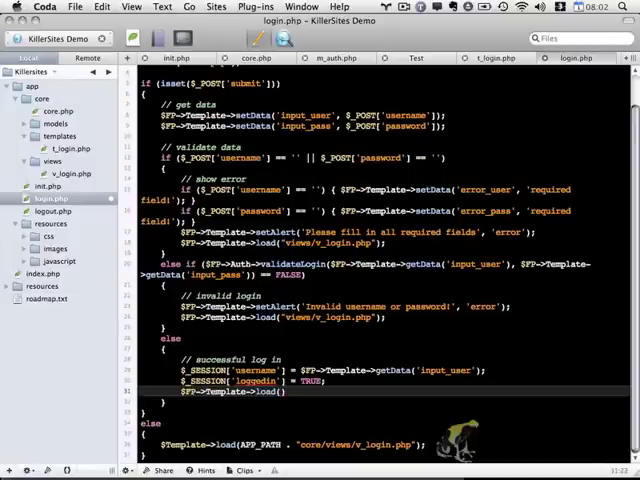
{"action": "type", "text": "APP_PATH . '"}
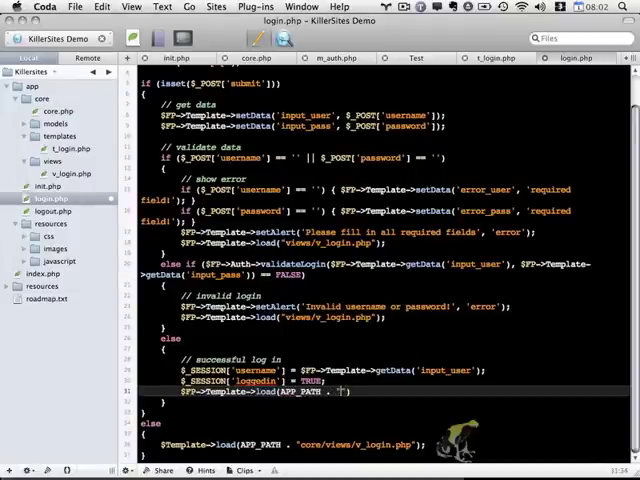
{"action": "type", "text": "core/views/v"}
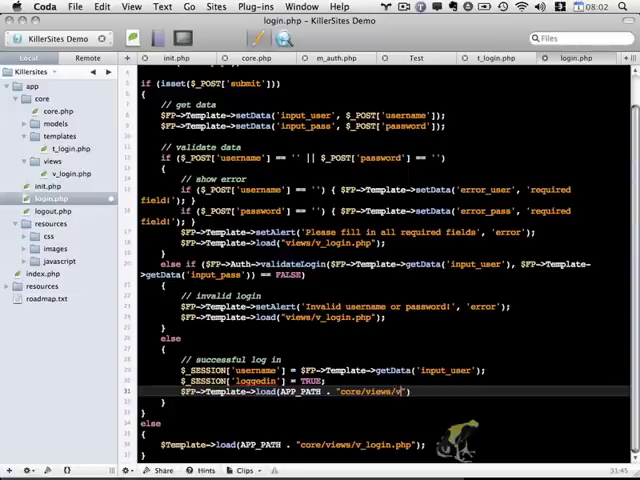
{"action": "type", "text": "_loggingin.php"}
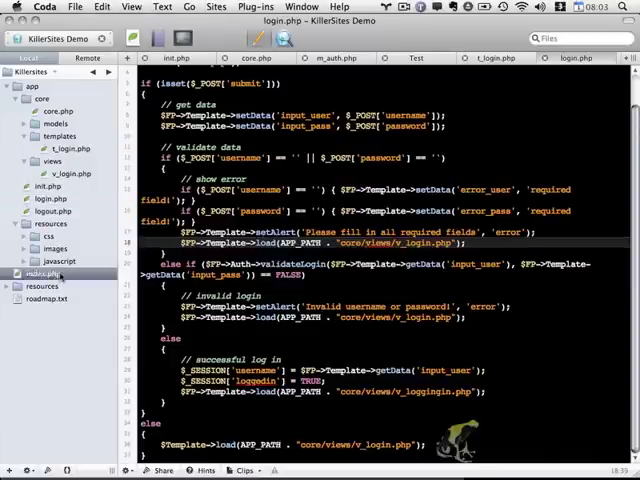
- Reload the index.php?login preview, revealing the undefined Template notice and line-36 fatal error
{"action": "left_click", "coordinate": [405, 57]}
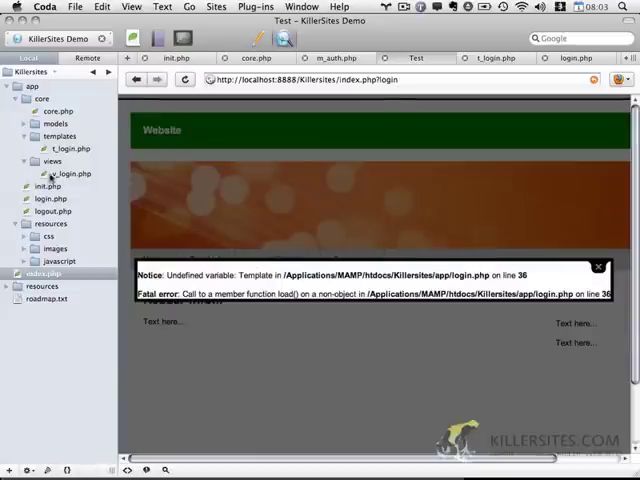
{"action": "left_click", "coordinate": [50, 198]}
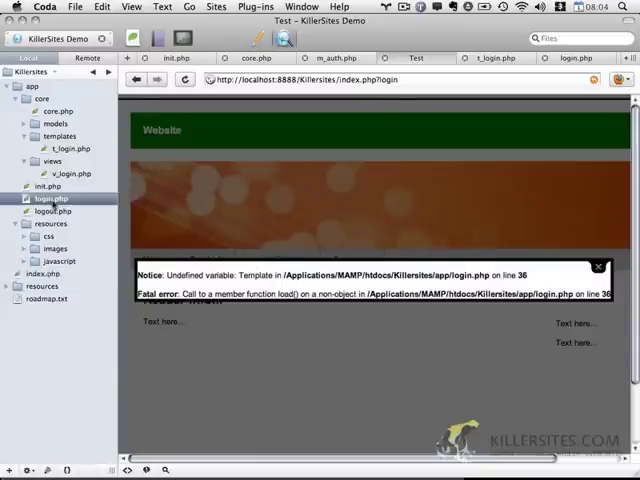
{"action": "left_click", "coordinate": [49, 197]}
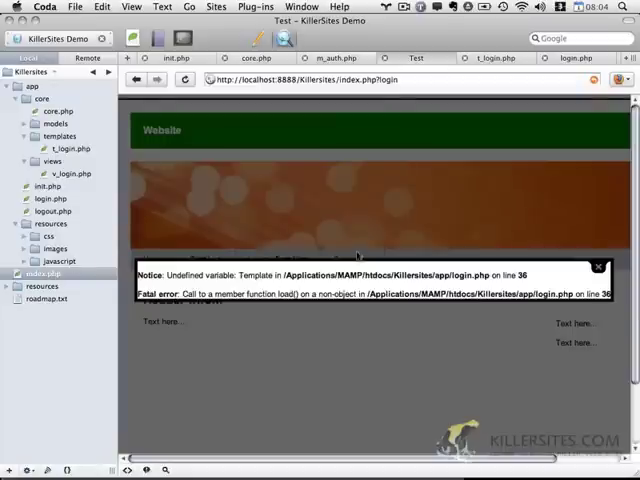
{"action": "left_click", "coordinate": [186, 80]}
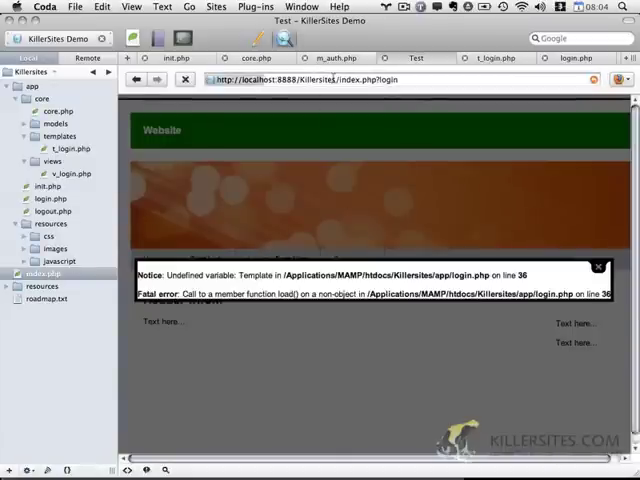